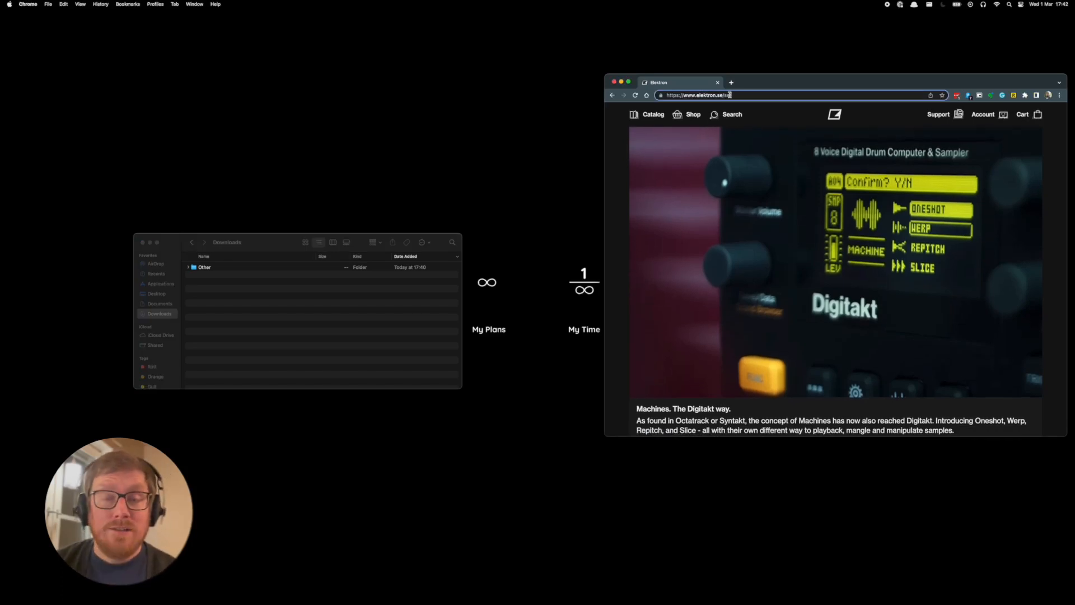
Load elektron.se in the browser.
{"action": "key", "text": "Return"}
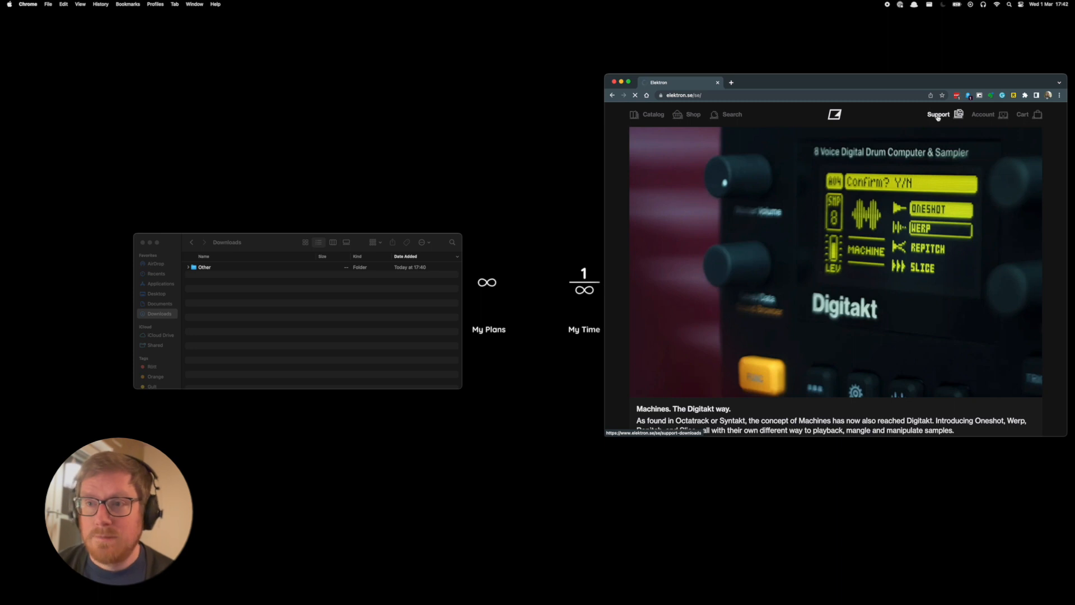
From Digitakt support, download the OS 1.50 update and Elektron Transfer 1.5 for Mac.
{"action": "left_click", "coordinate": [938, 114]}
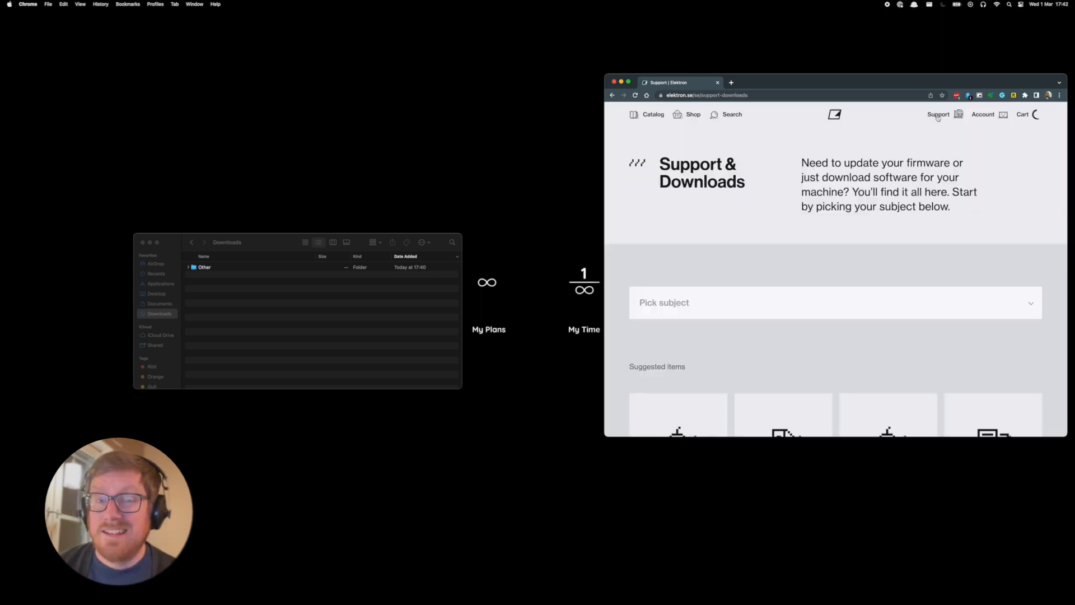
{"action": "left_click", "coordinate": [834, 302]}
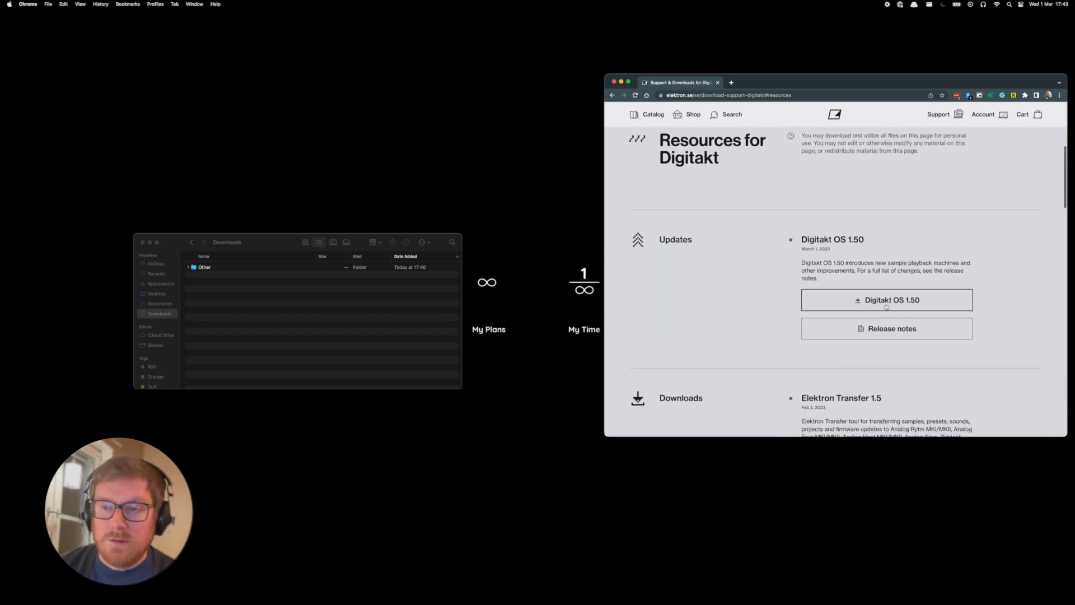
{"action": "left_click", "coordinate": [885, 300]}
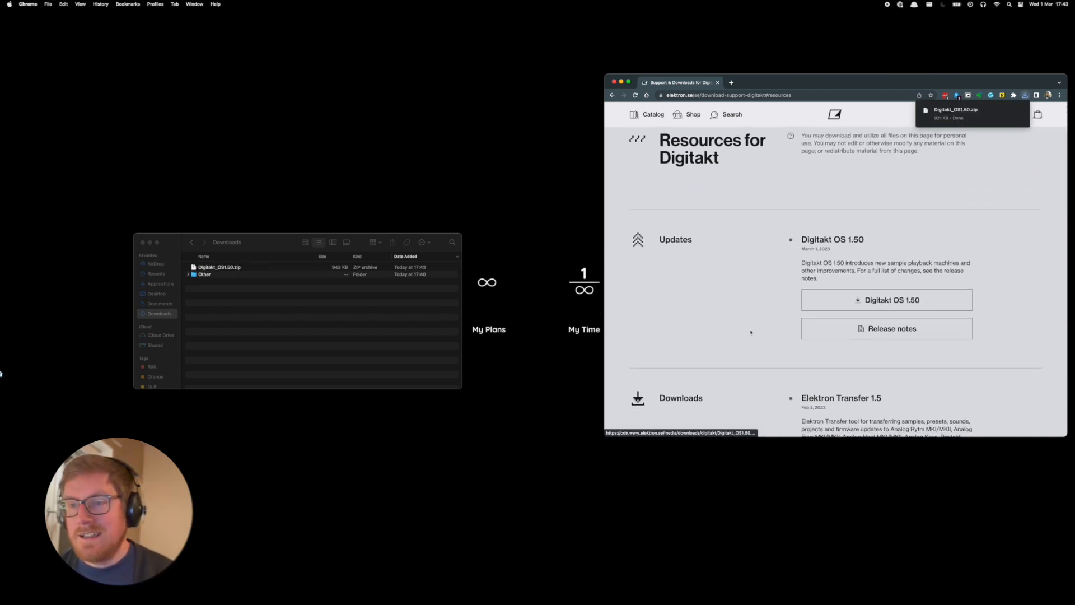
{"action": "scroll", "scroll_direction": "down", "scroll_amount": 3}
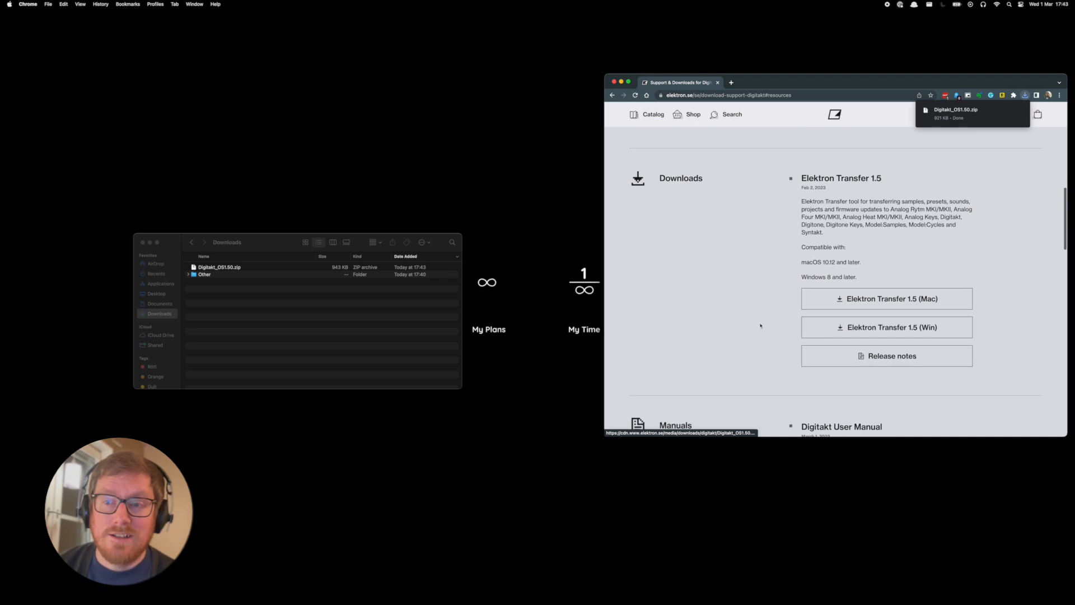
{"action": "left_click", "coordinate": [886, 299]}
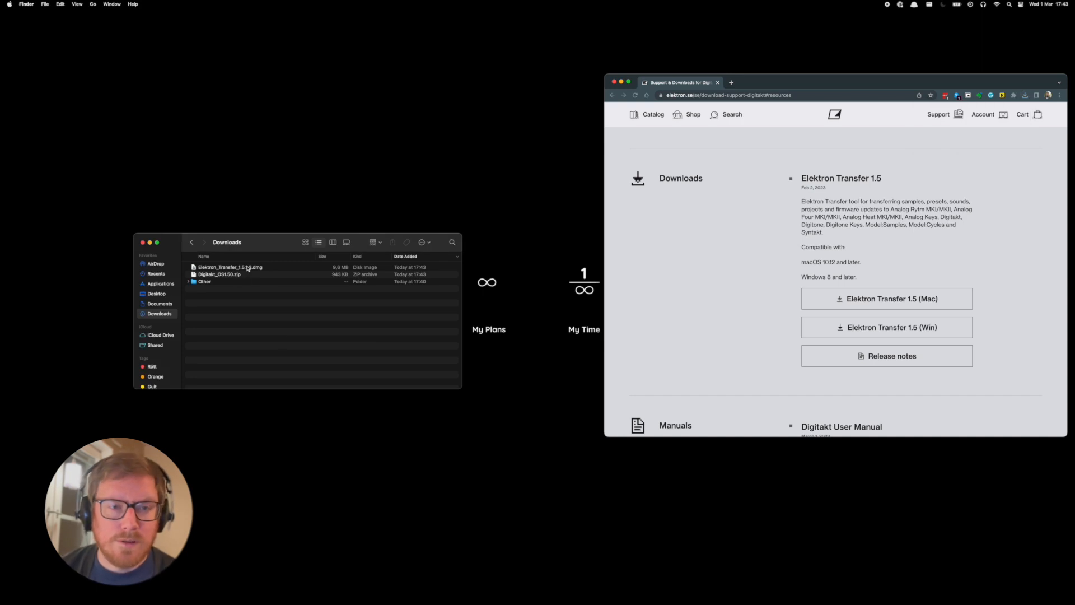
Mount the Elektron Transfer disk image, select Transfer, close the window, and launch Transfer.
{"action": "double_click", "coordinate": [230, 267]}
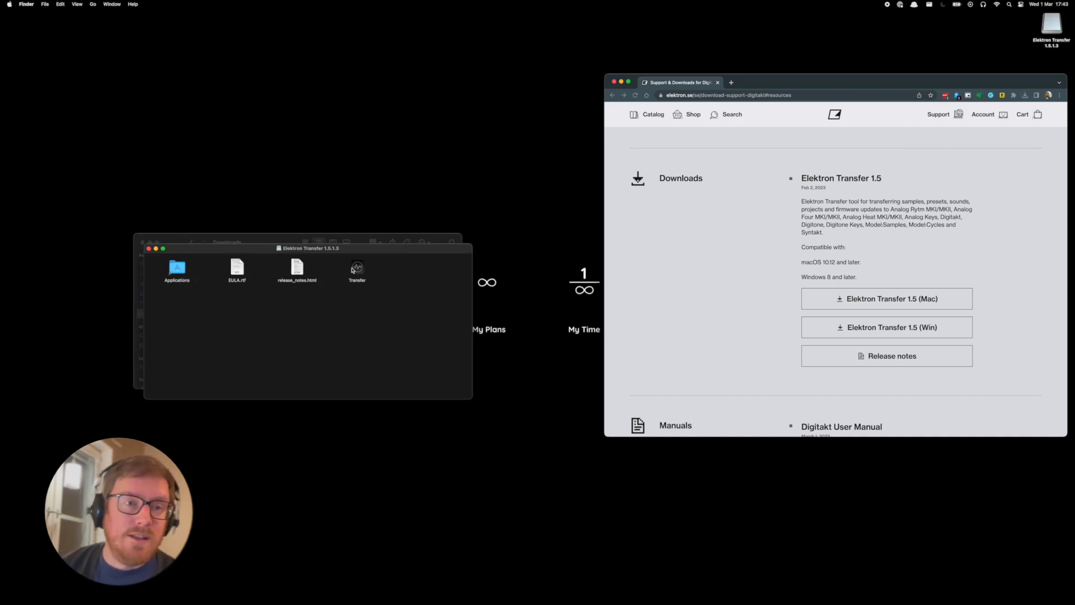
{"action": "left_click", "coordinate": [357, 268]}
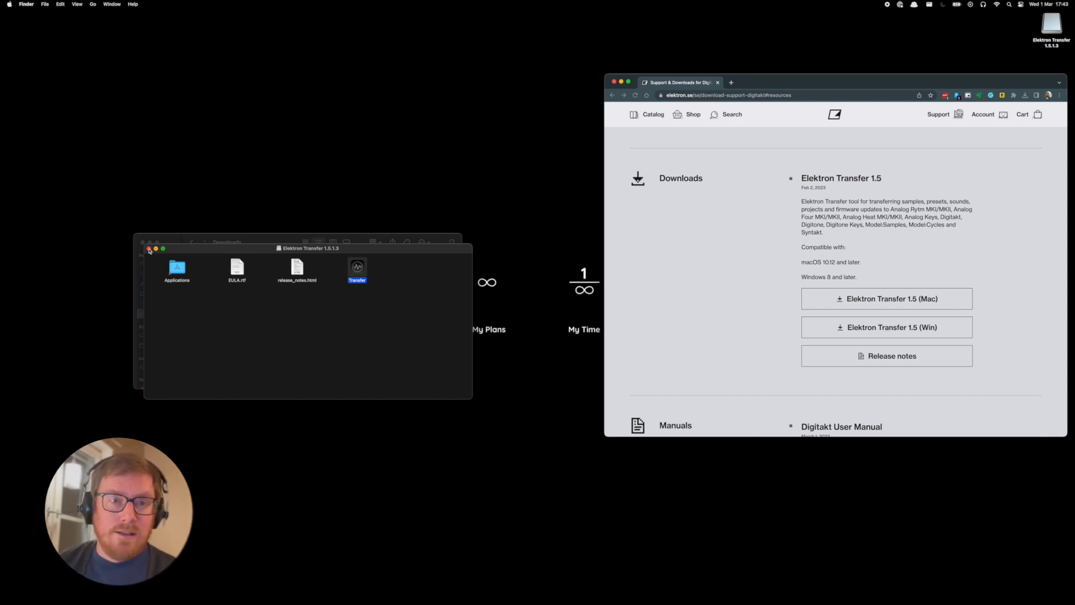
{"action": "left_click", "coordinate": [149, 249]}
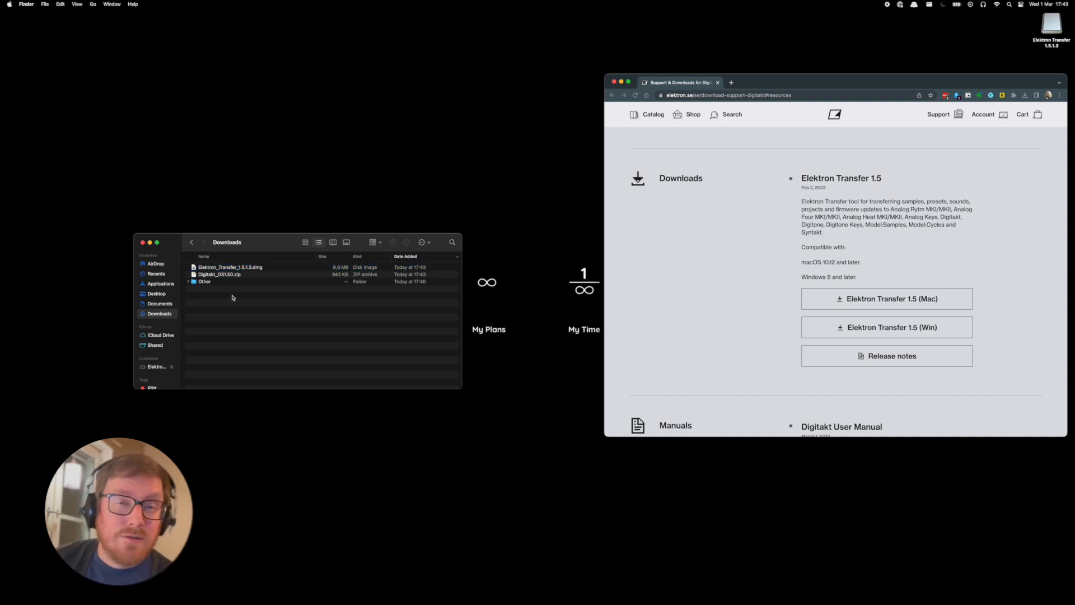
{"action": "type", "text": "t"}
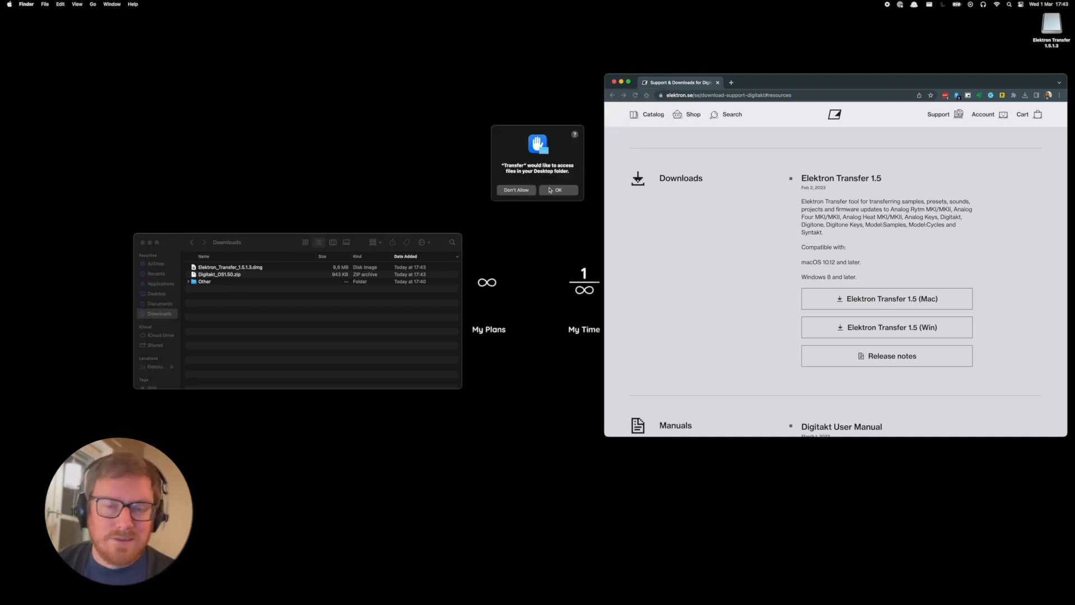
Allow Transfer Desktop folder access and bring up its MIDI device panel.
{"action": "left_click", "coordinate": [558, 190]}
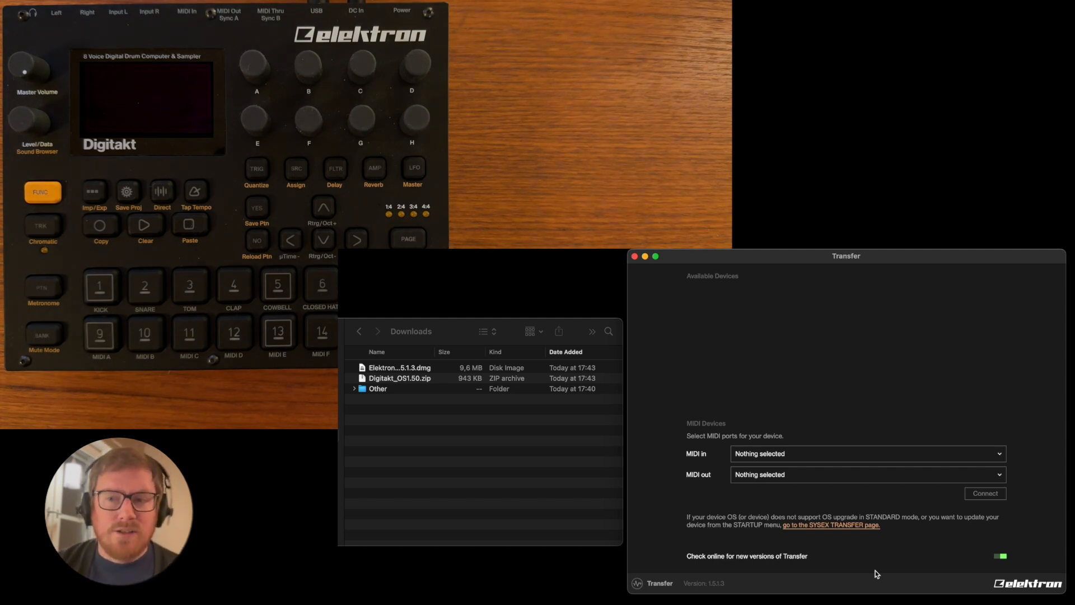
{"action": "left_click", "coordinate": [864, 453]}
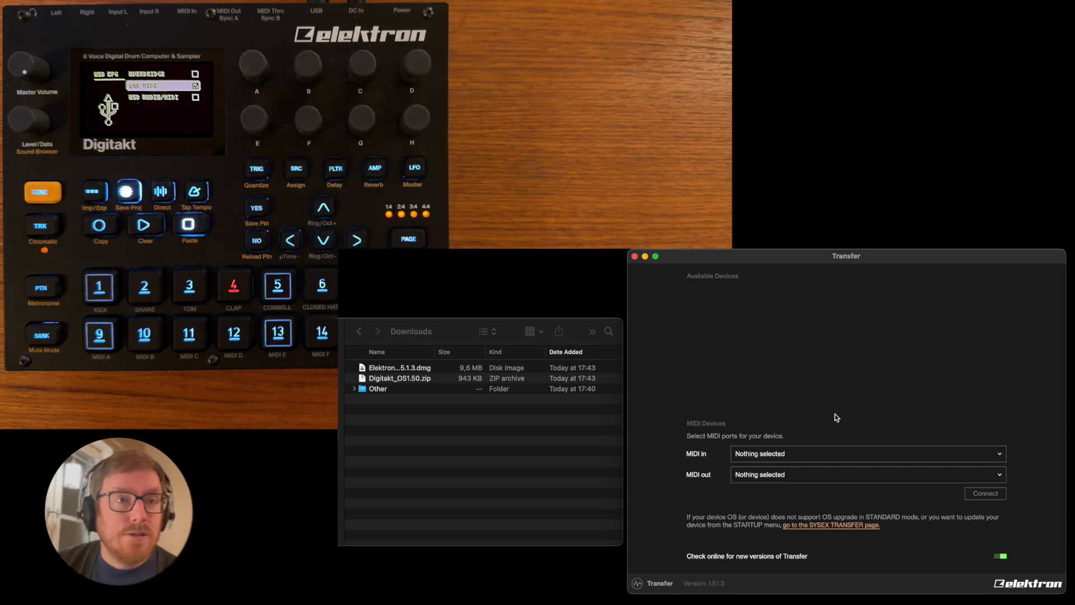
Select Elektron Digitakt as MIDI in and out, then connect to the Digitakt.
{"action": "left_click", "coordinate": [866, 453]}
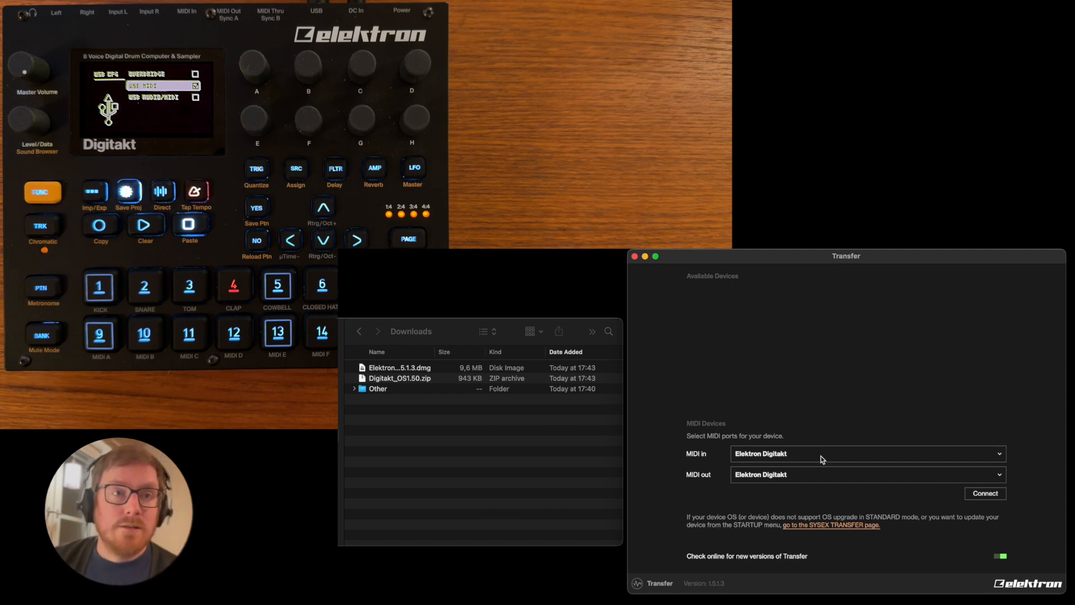
{"action": "left_click", "coordinate": [985, 492]}
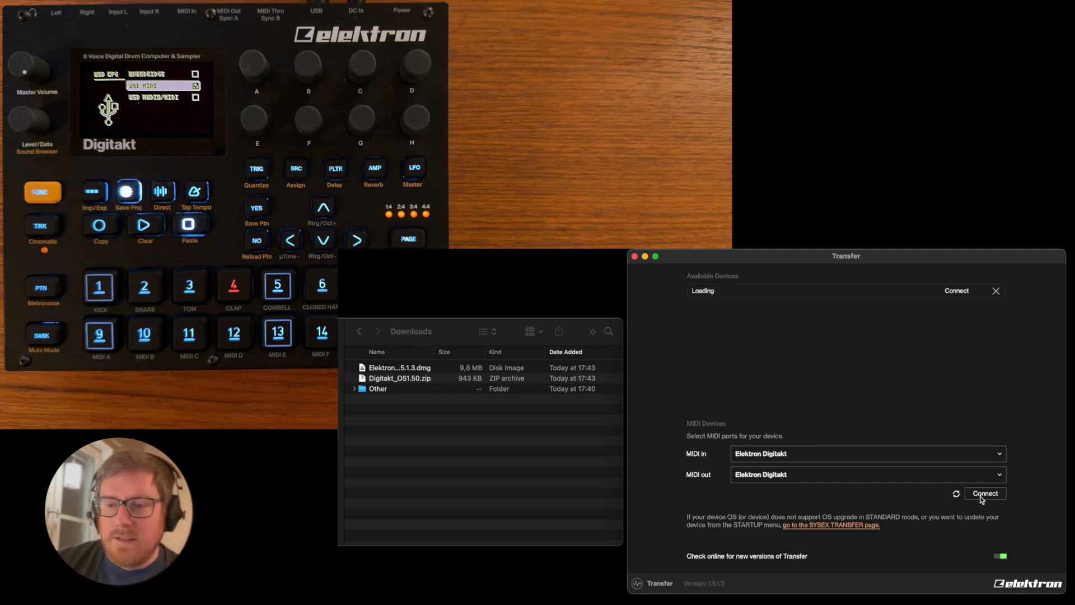
{"action": "left_click", "coordinate": [985, 494]}
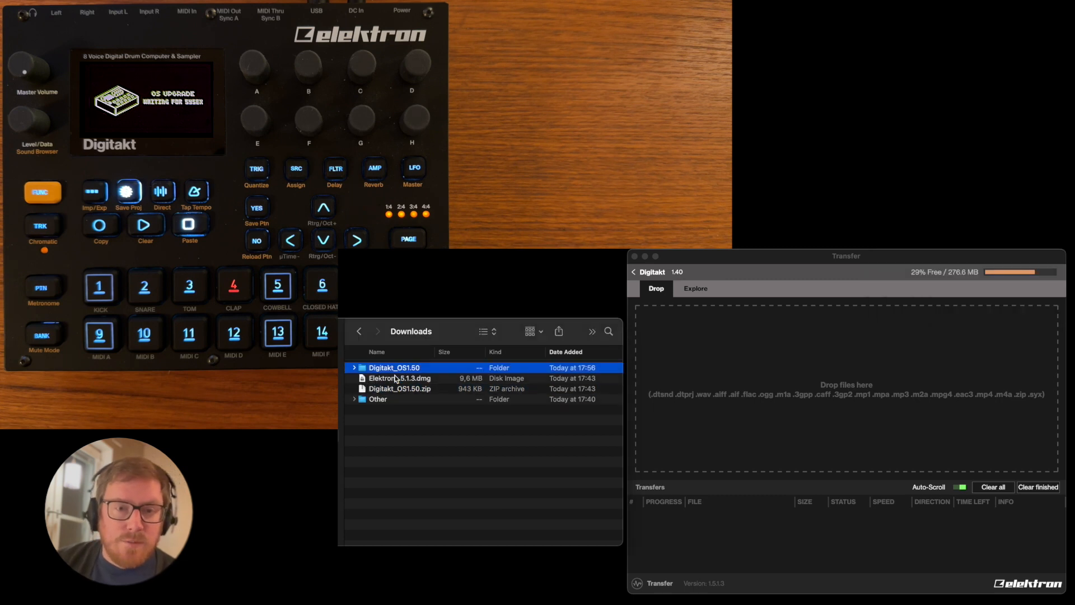
Drop Digitakt_OS1.50.syx from the Digitakt_OS1.50 folder onto Transfer's drop area.
{"action": "double_click", "coordinate": [392, 367]}
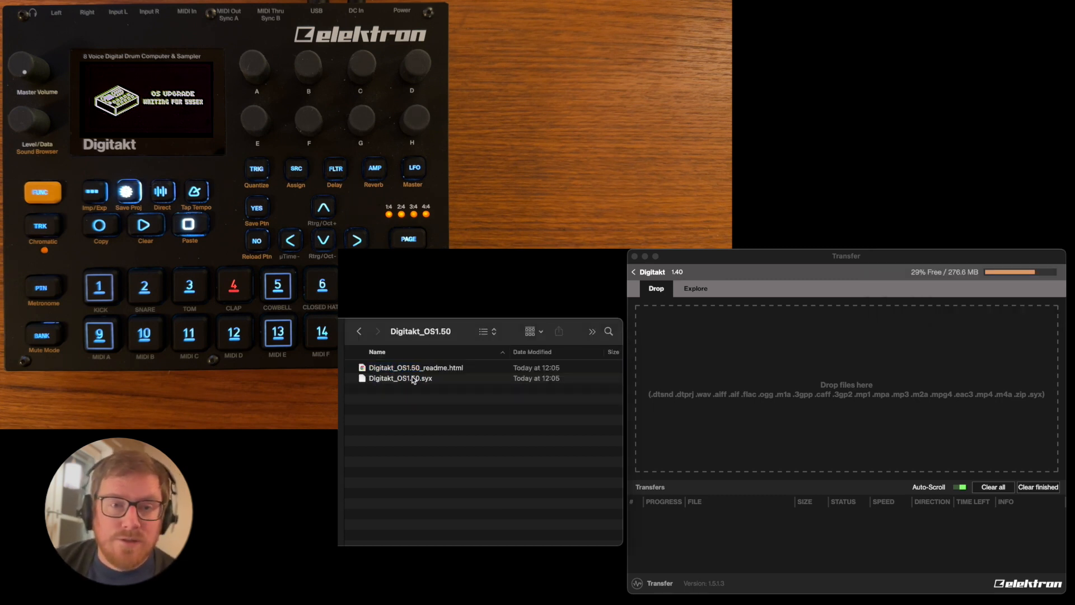
{"action": "left_click_drag", "start_coordinate": [400, 379], "coordinate": [753, 406]}
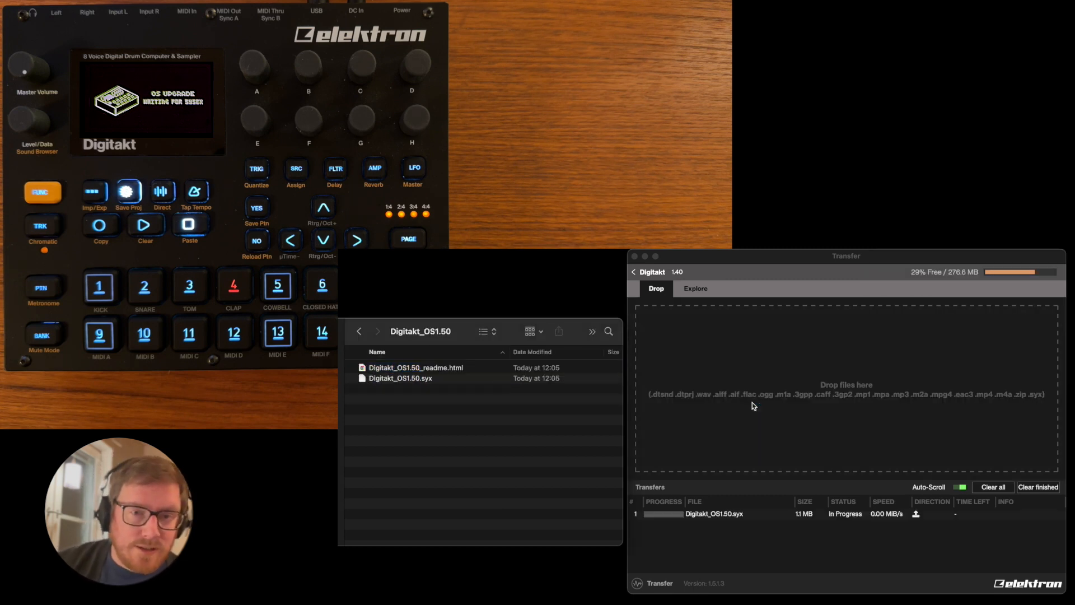